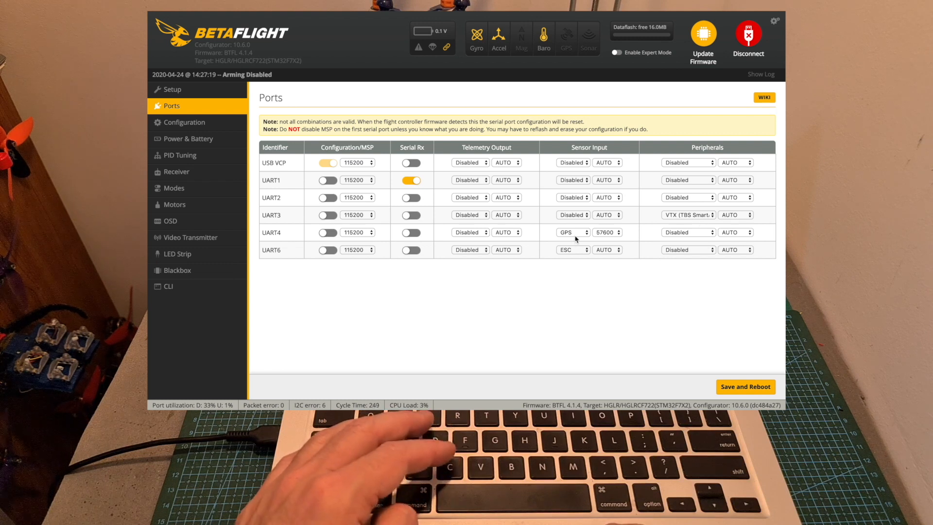
mouse_move(570, 252)
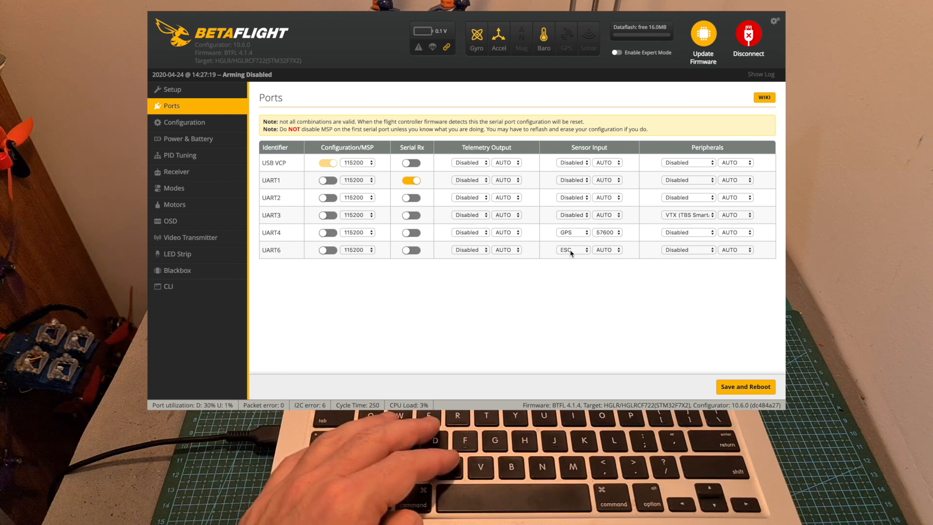
- Review ESC/Motor, CRSF receiver and UBLOX GPS settings, then the live receiver channels with AETR1234 map
left_click(184, 122)
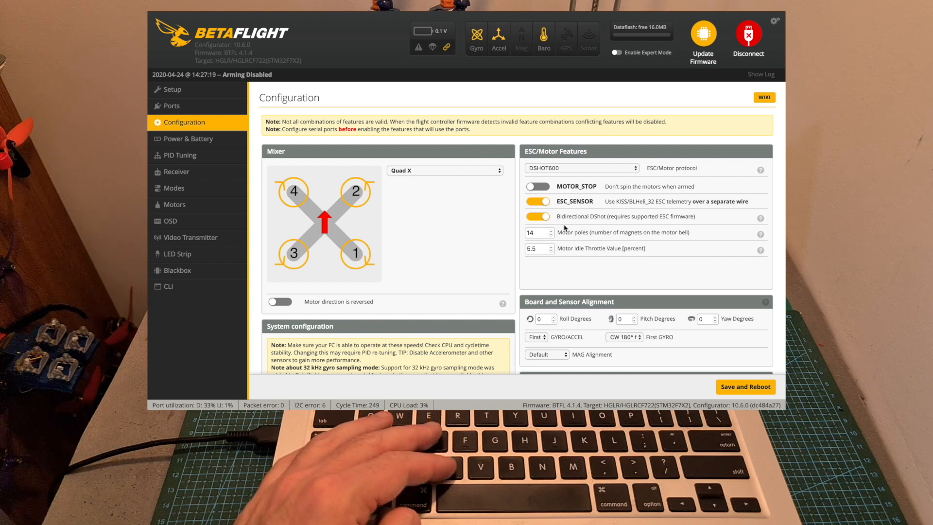
scroll("down", 3)
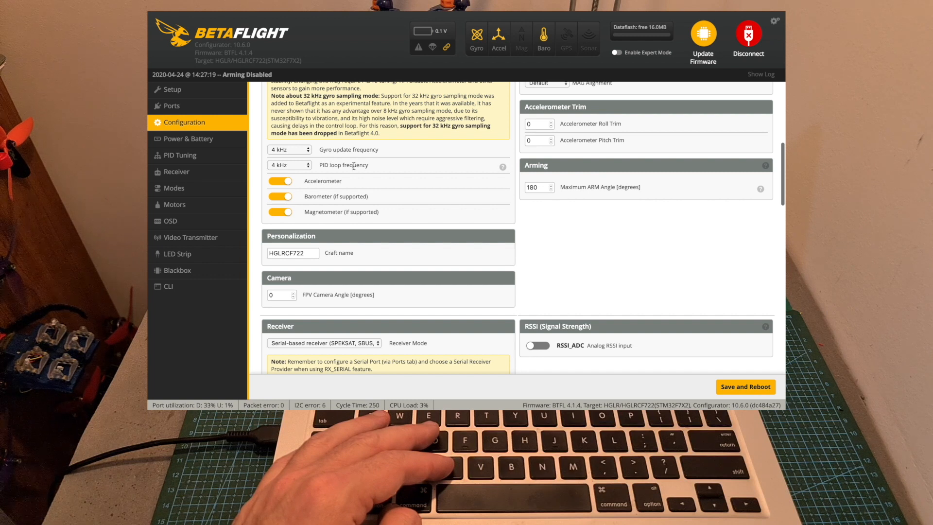
scroll("down", 3)
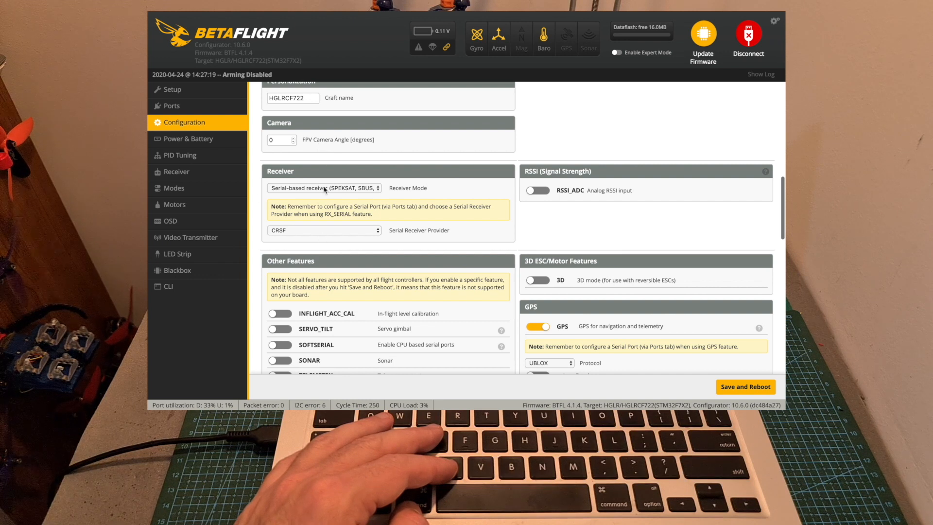
scroll("down", 3)
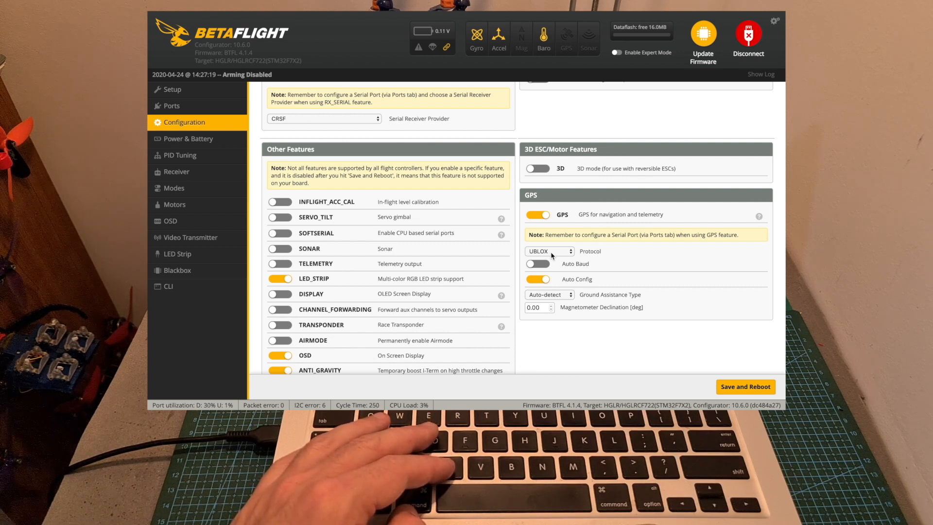
scroll("down", 3)
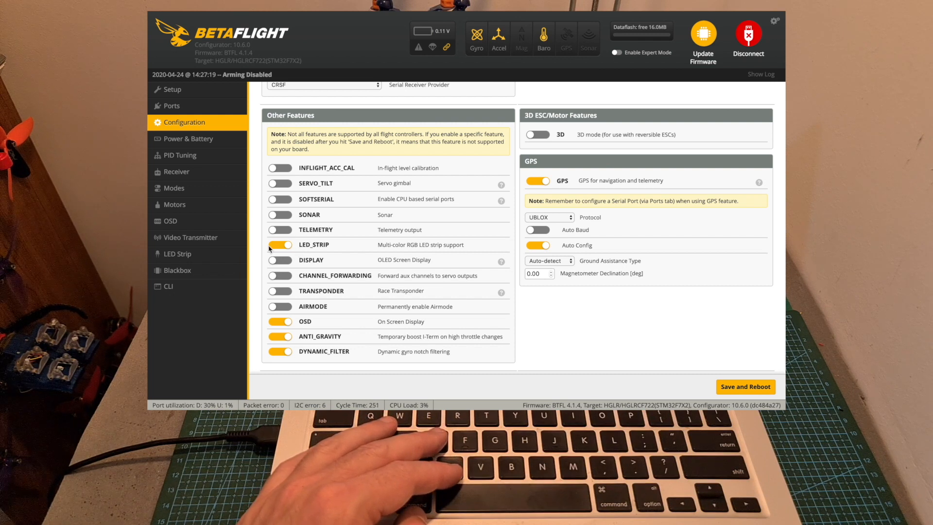
left_click(176, 171)
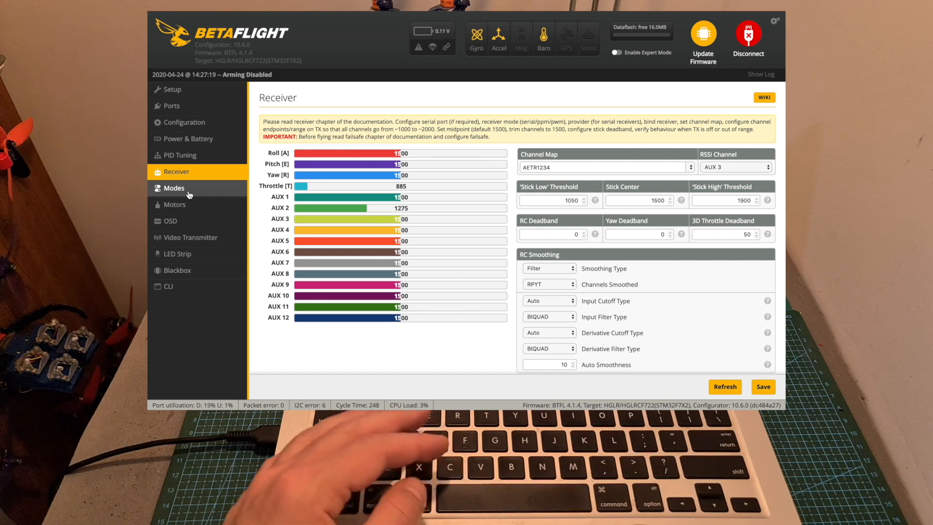
- Look over the flight modes list, then the OSD layout preview and the motor test page
left_click(174, 187)
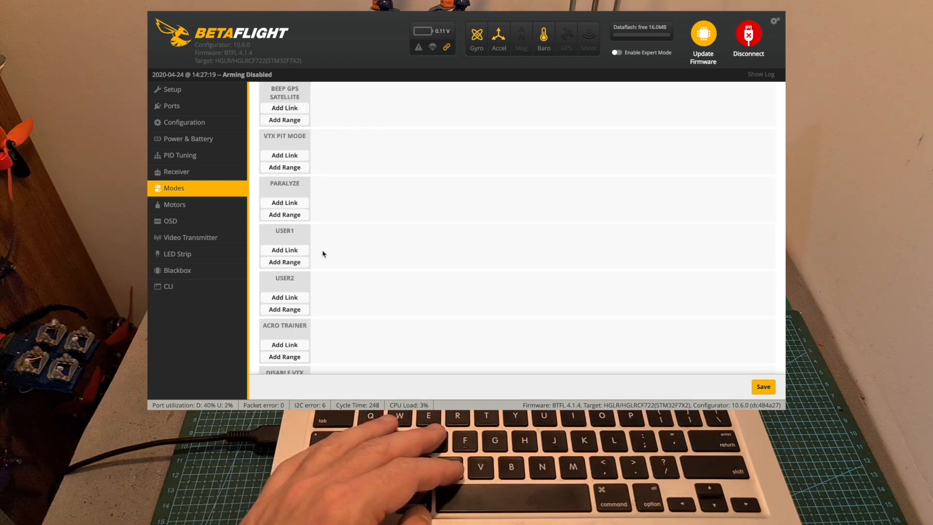
mouse_move(319, 248)
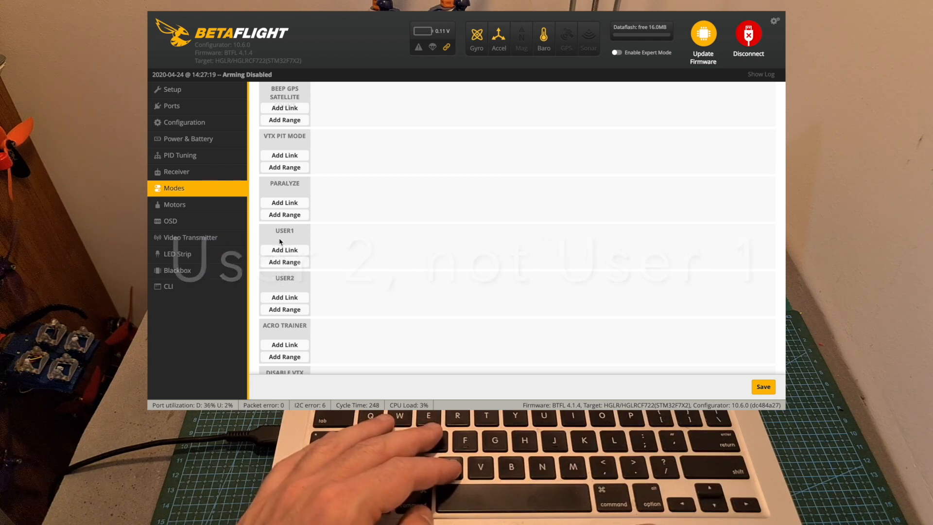
left_click(170, 221)
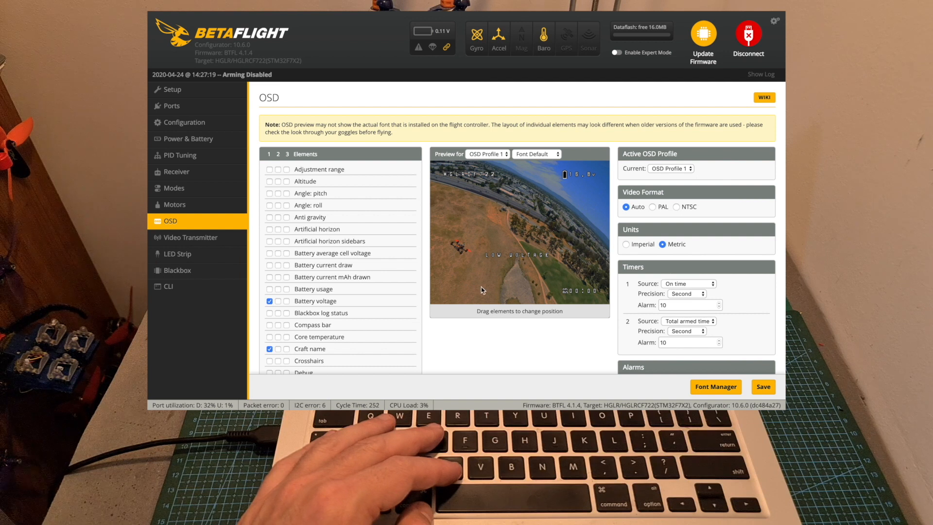
left_click(174, 204)
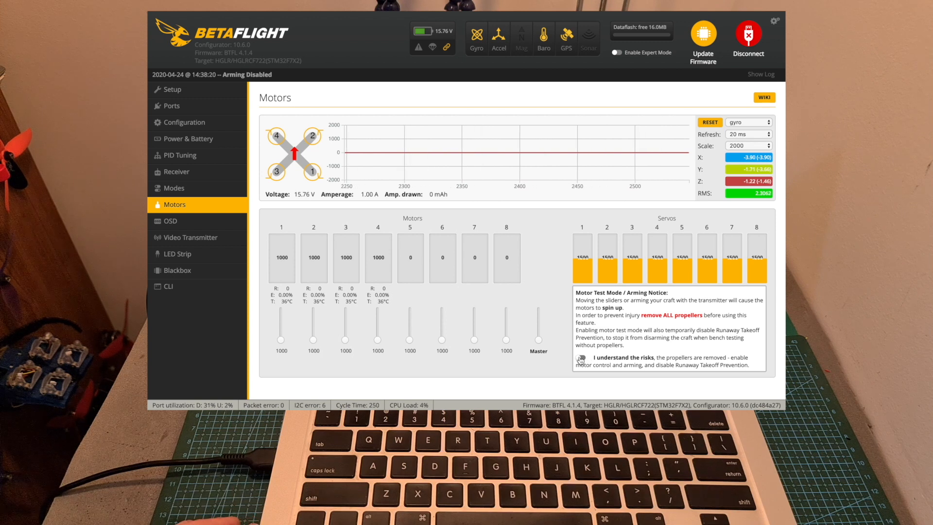
- Accept the propellers-removed 'I understand the risks' notice to enable motor test mode
left_click(581, 359)
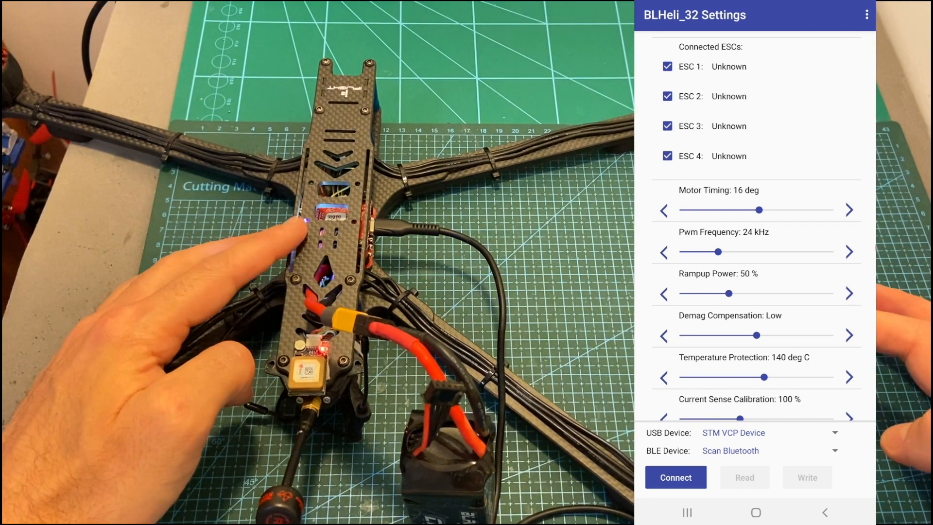
- Connect to the ESCs over USB and set ESC 1 and ESC 4 motor direction to Reversed
left_click(676, 477)
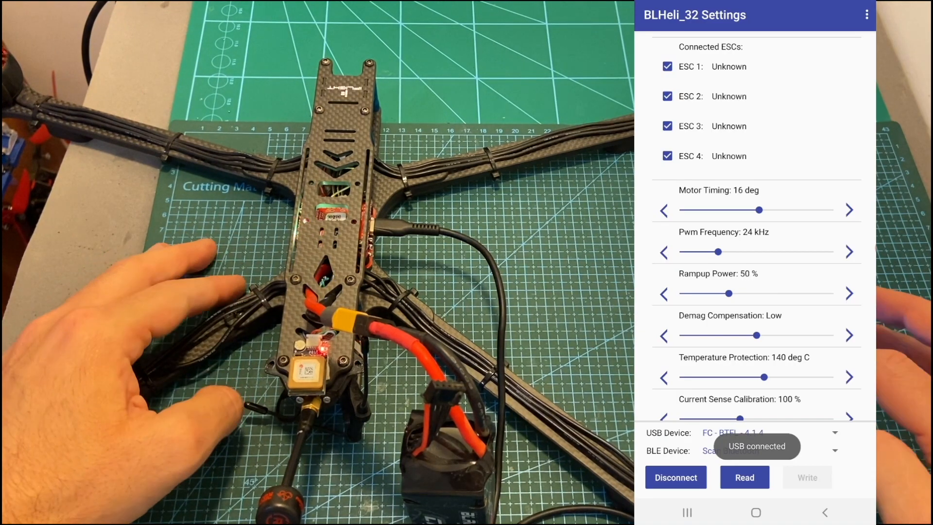
scroll("down", 3)
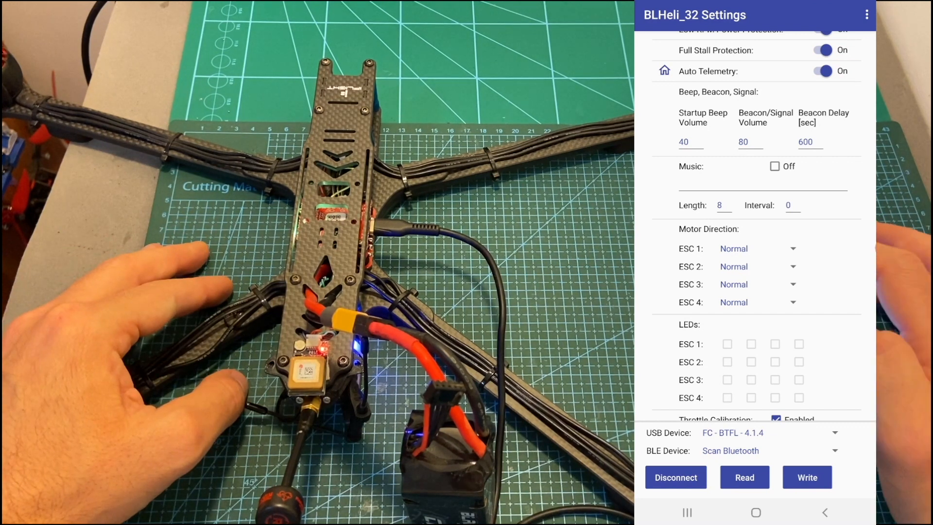
left_click(733, 248)
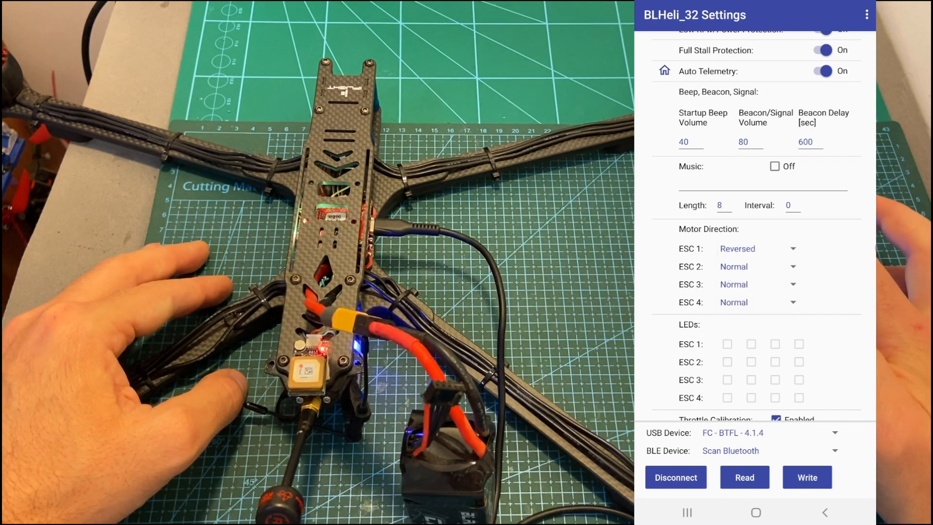
left_click(740, 302)
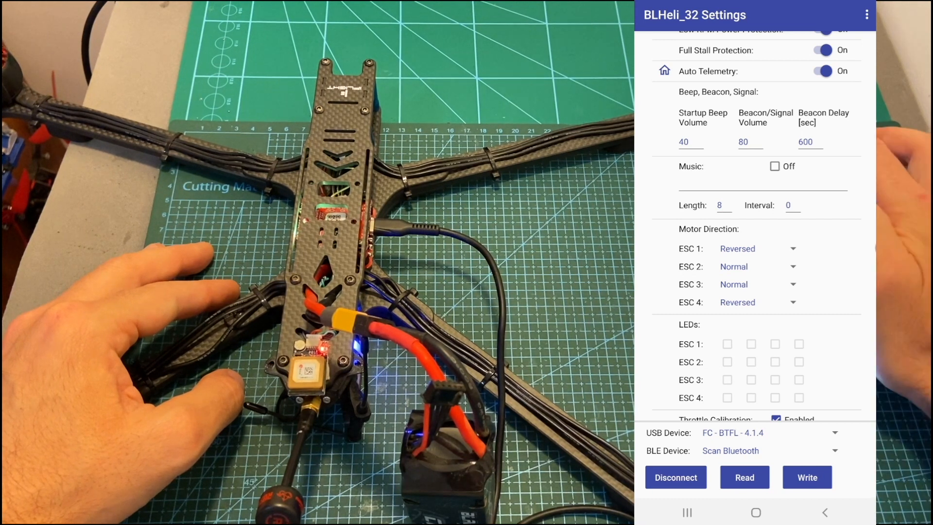
left_click(866, 15)
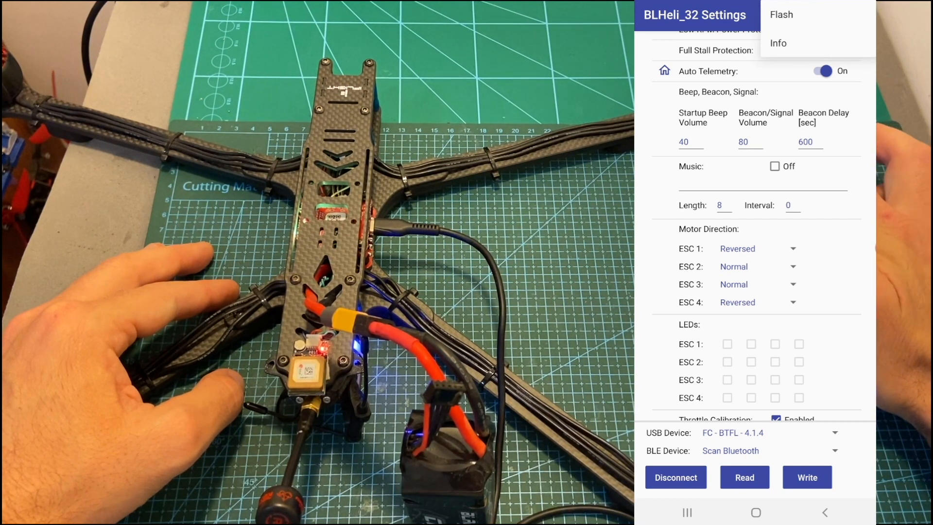
- Go to the Flash screen listing four HGLRC_Forward_ESC units and keep Rev32.7 for ESC 1
left_click(781, 15)
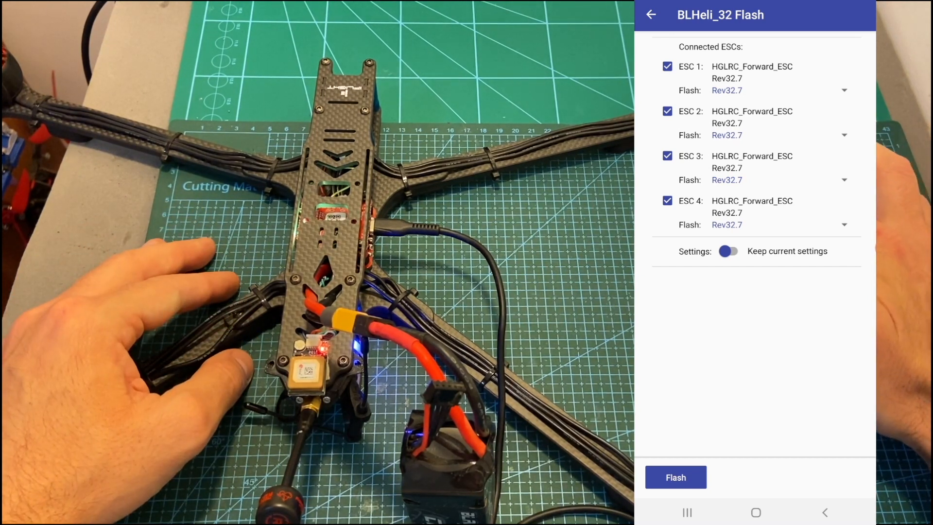
left_click(844, 89)
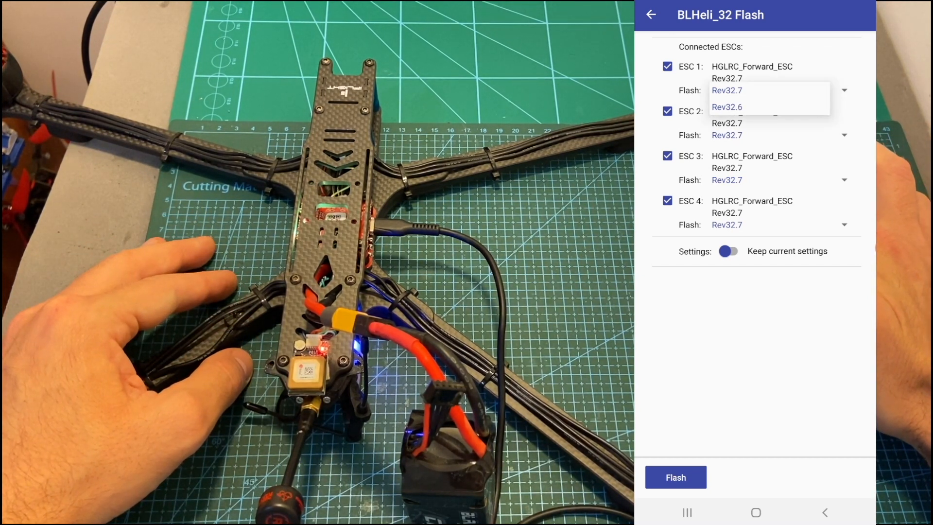
left_click(727, 89)
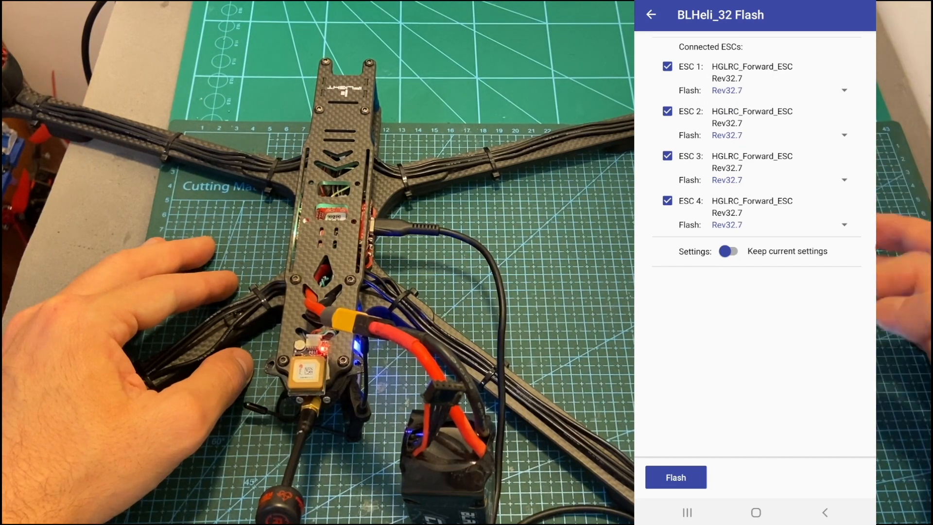